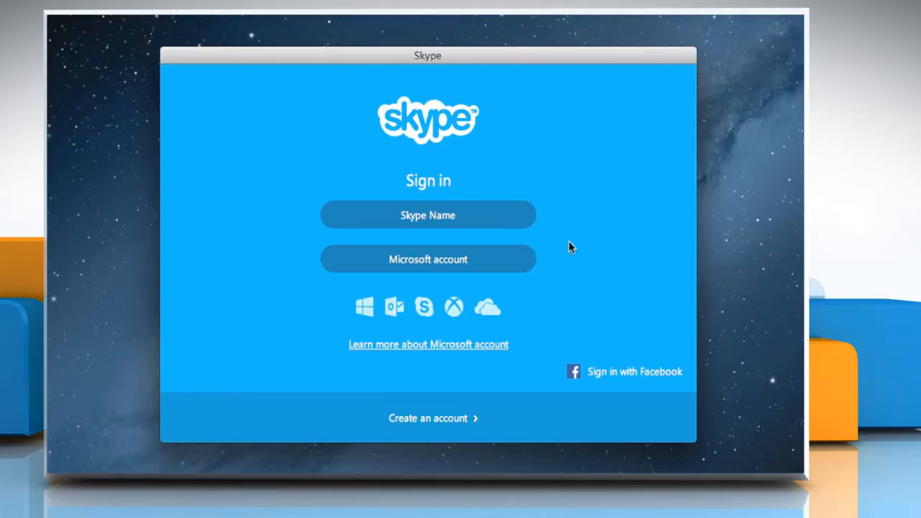
pyautogui.moveTo(453, 226)
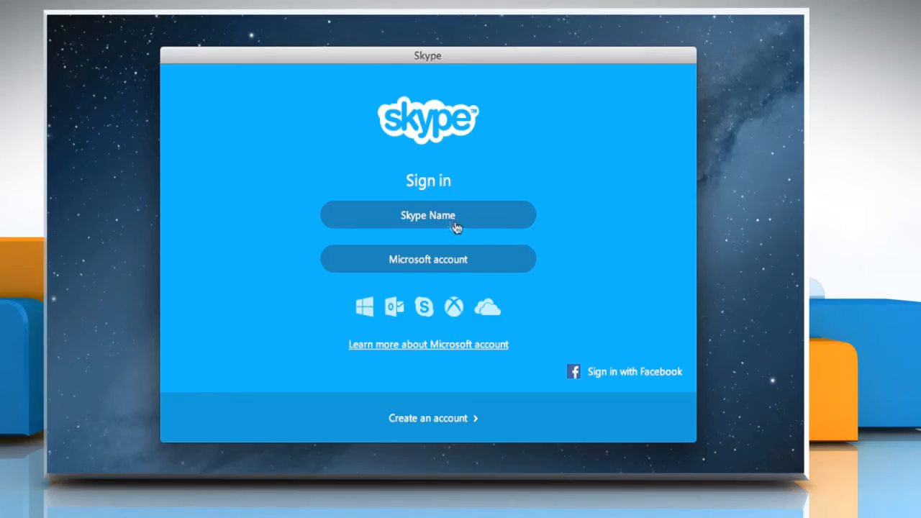
# Step: View the two Skype names remembered on the sign-in screen, then quit Skype
pyautogui.click(429, 214)
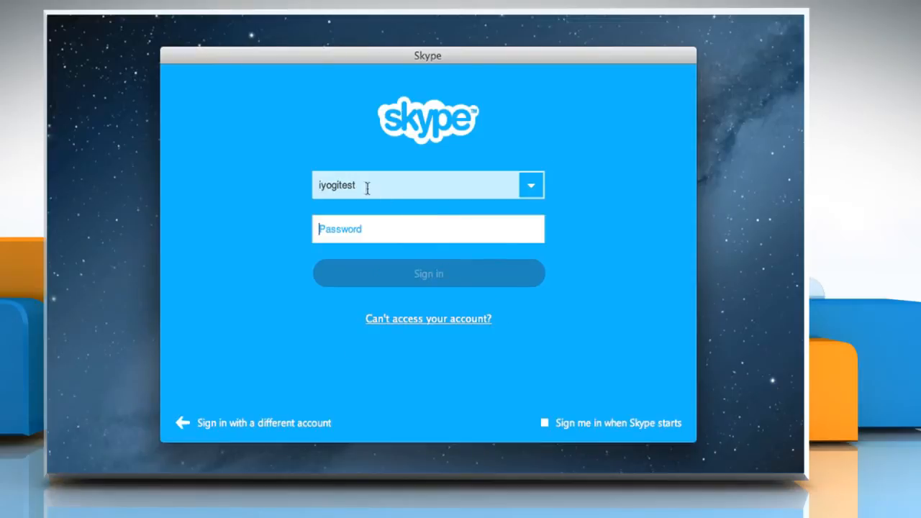
pyautogui.moveTo(531, 185)
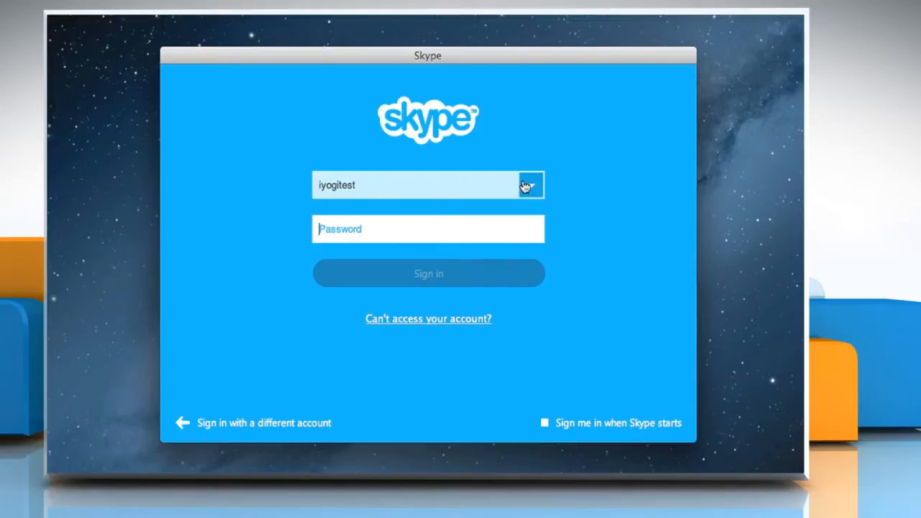
pyautogui.click(531, 185)
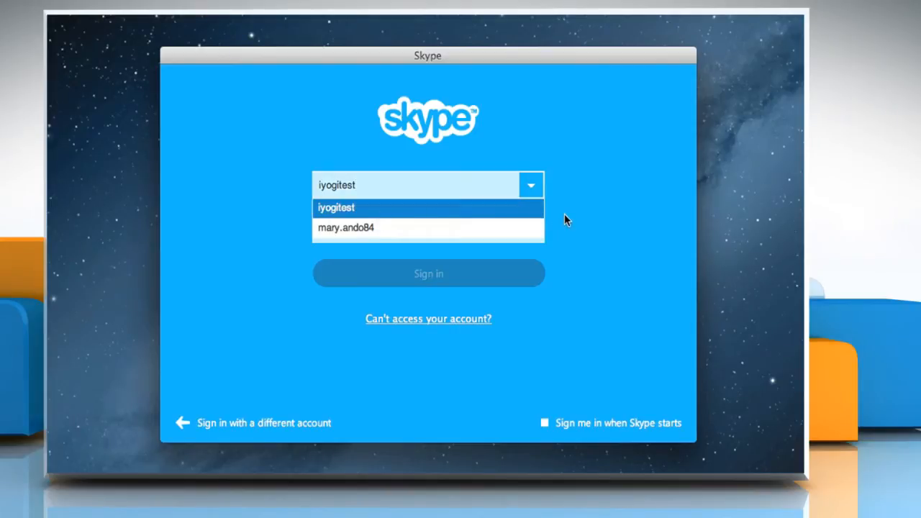
pyautogui.moveTo(562, 326)
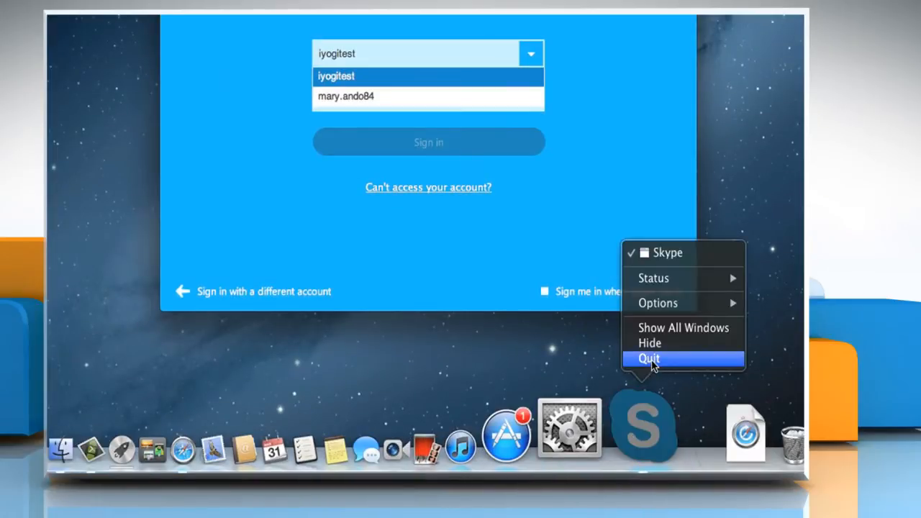
pyautogui.click(648, 358)
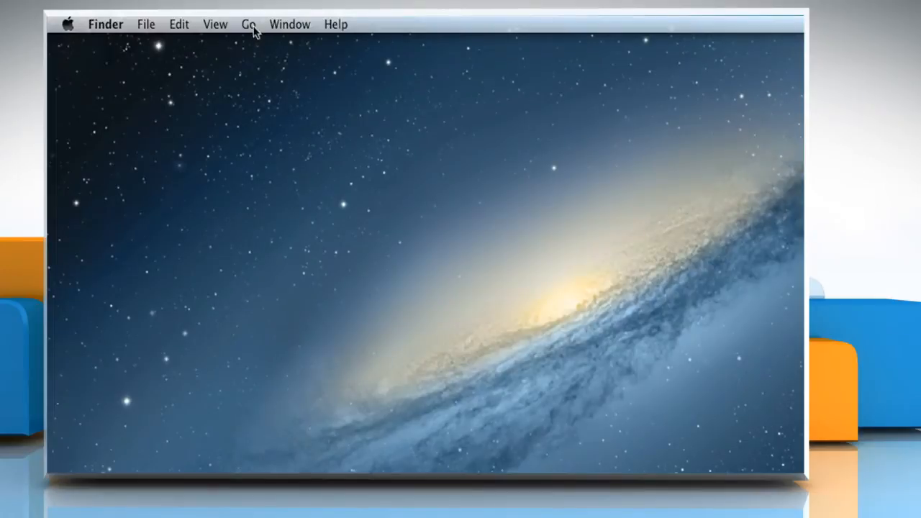
# Step: Go to the folder ~/Library/Application Support/Skype in Finder
pyautogui.click(249, 23)
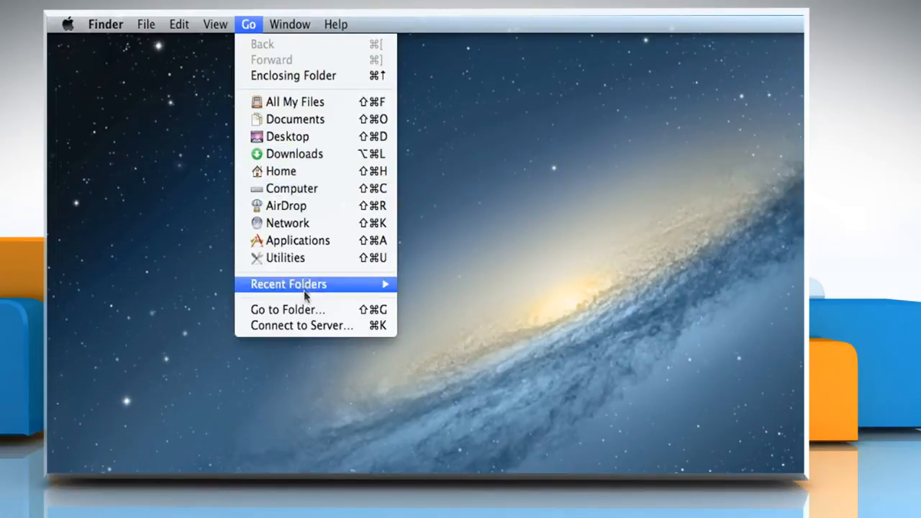
pyautogui.click(287, 310)
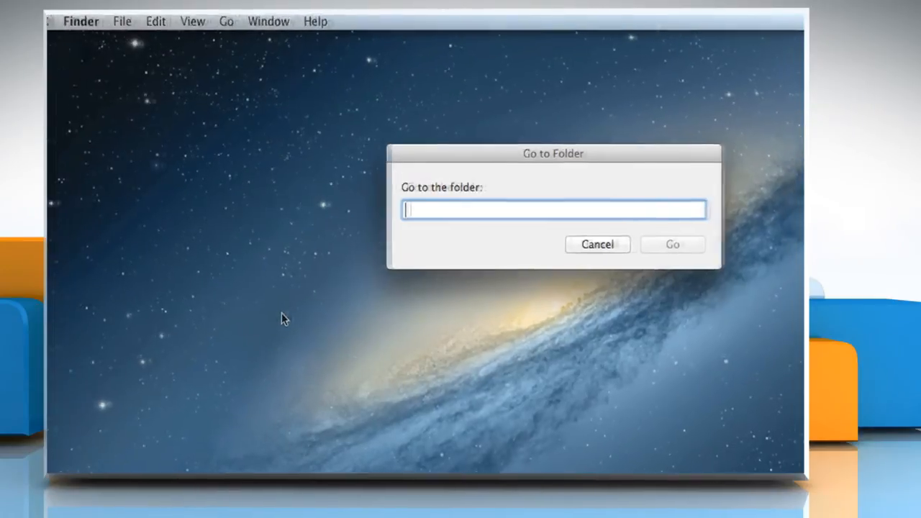
pyautogui.write('~')
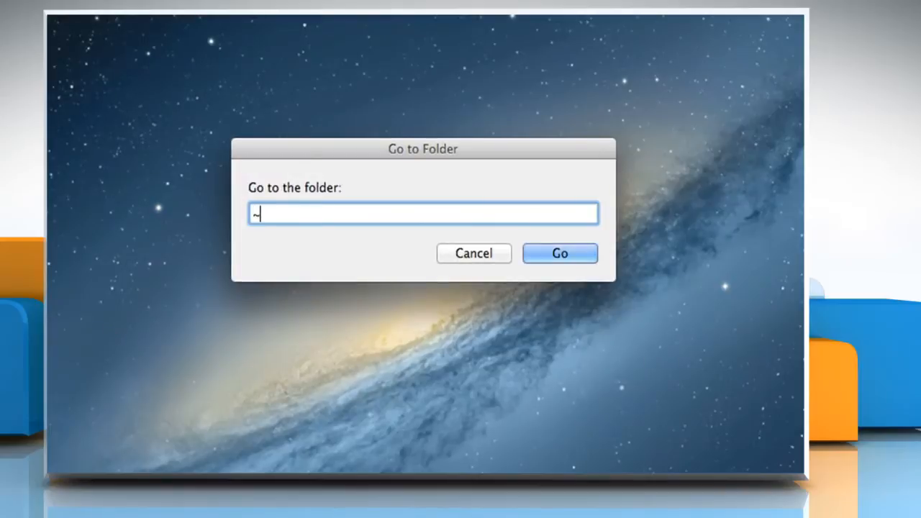
pyautogui.write('/Lib')
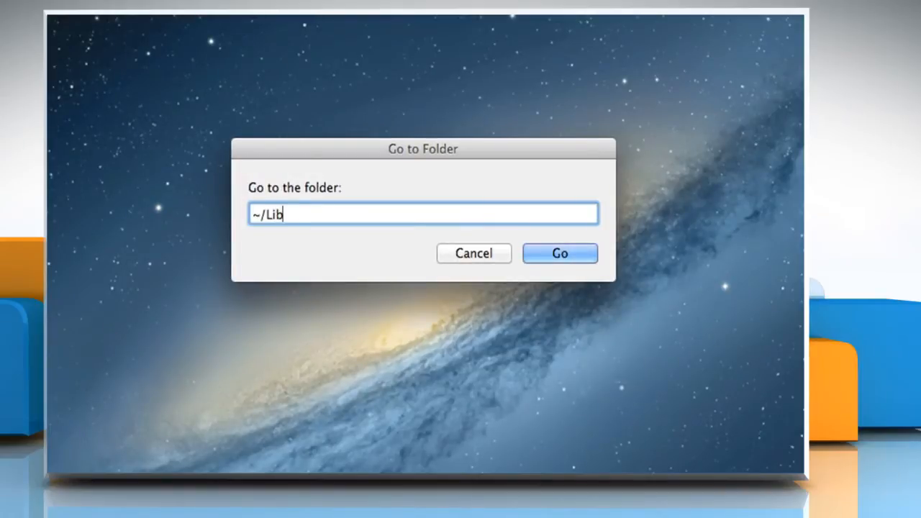
pyautogui.write('rary/')
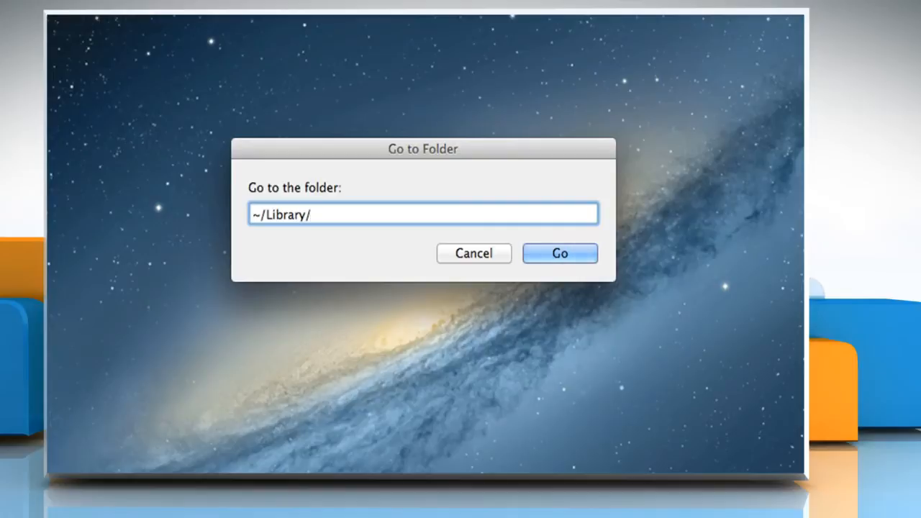
pyautogui.write('Application Support')
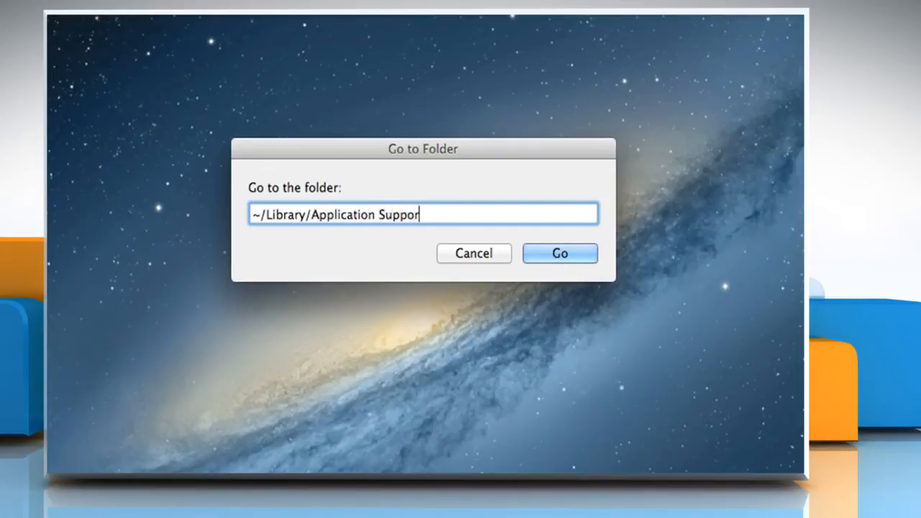
pyautogui.write('/Sk')
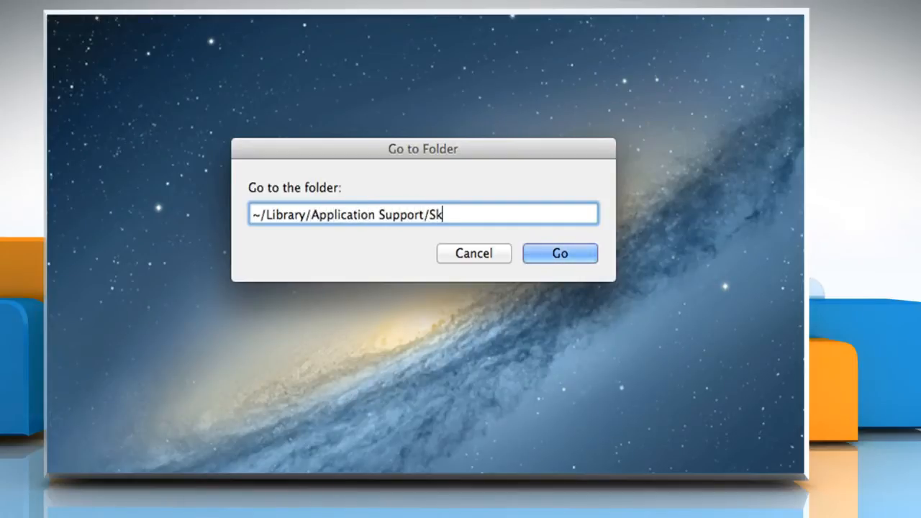
pyautogui.write('ype')
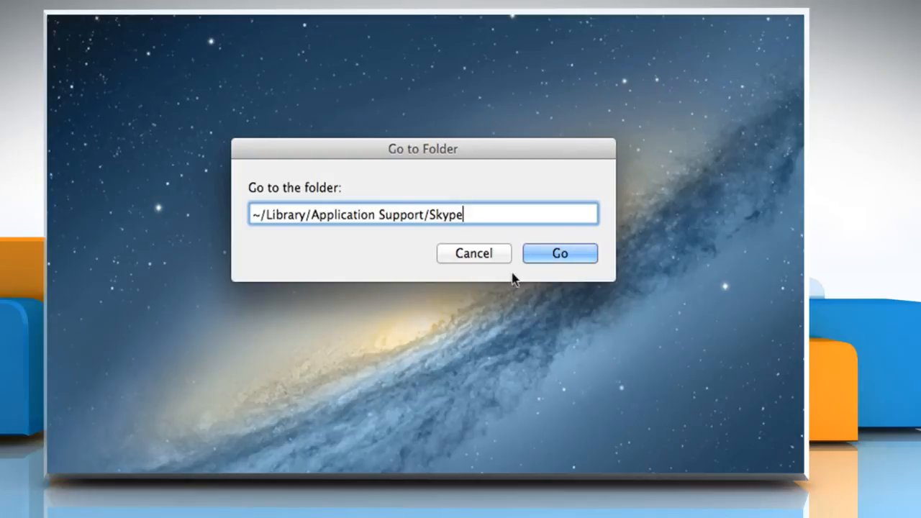
pyautogui.click(560, 252)
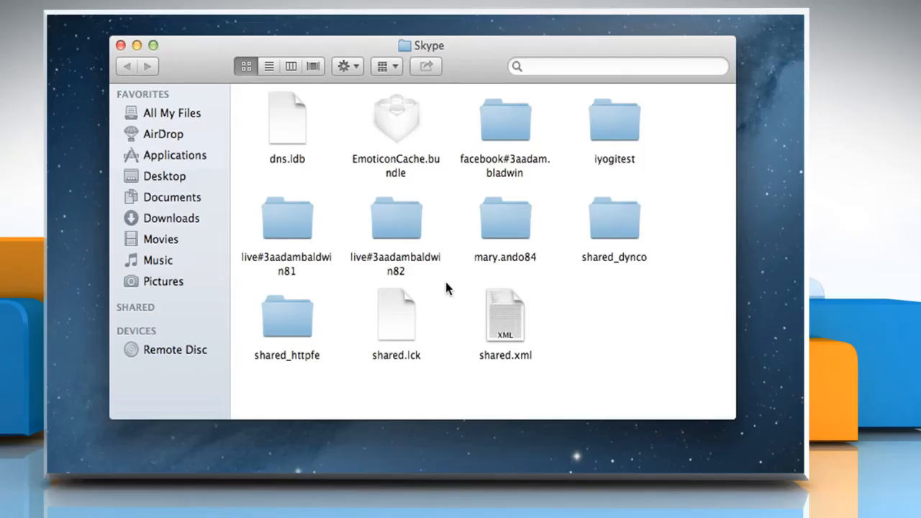
# Step: Move the removed account's profile folder to the Trash and close the Finder window
pyautogui.click(613, 119)
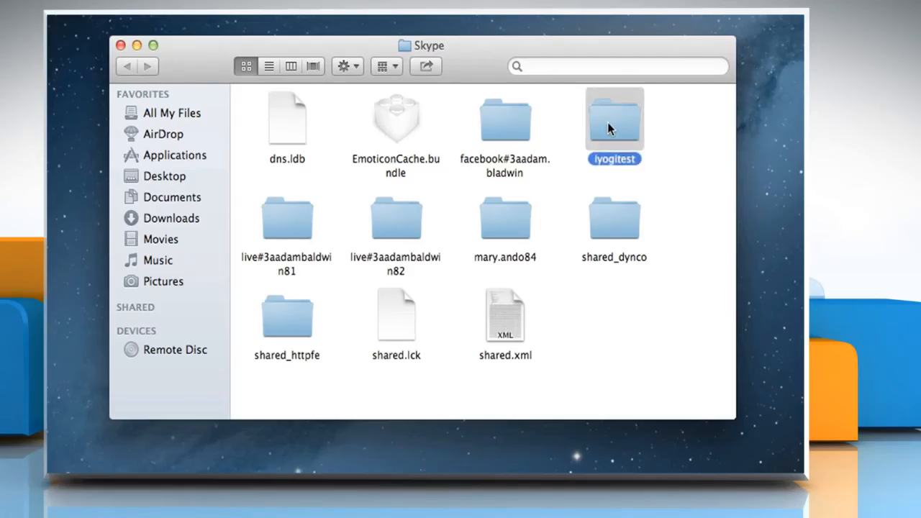
pyautogui.rightClick(613, 119)
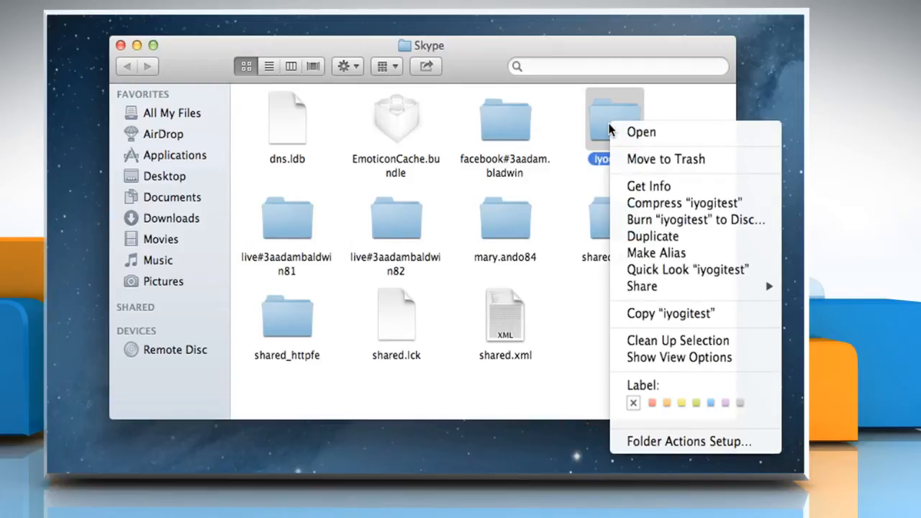
pyautogui.moveTo(665, 160)
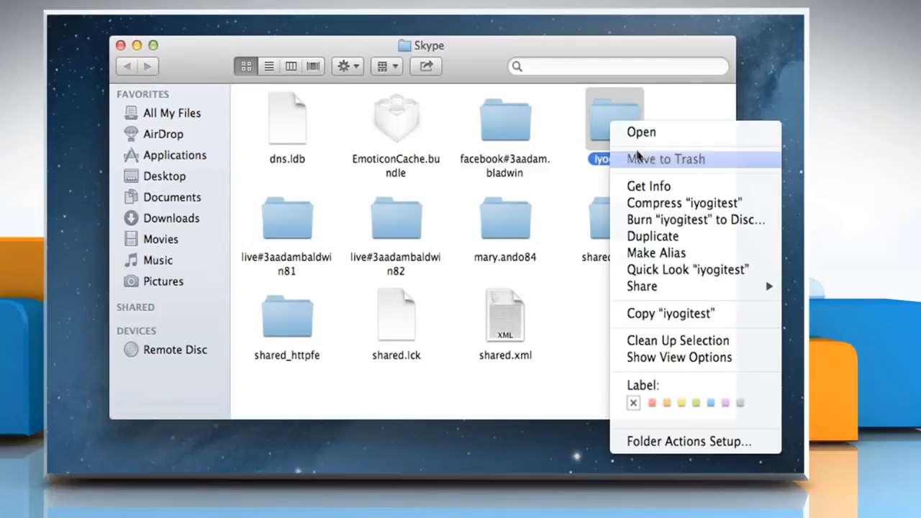
pyautogui.click(665, 159)
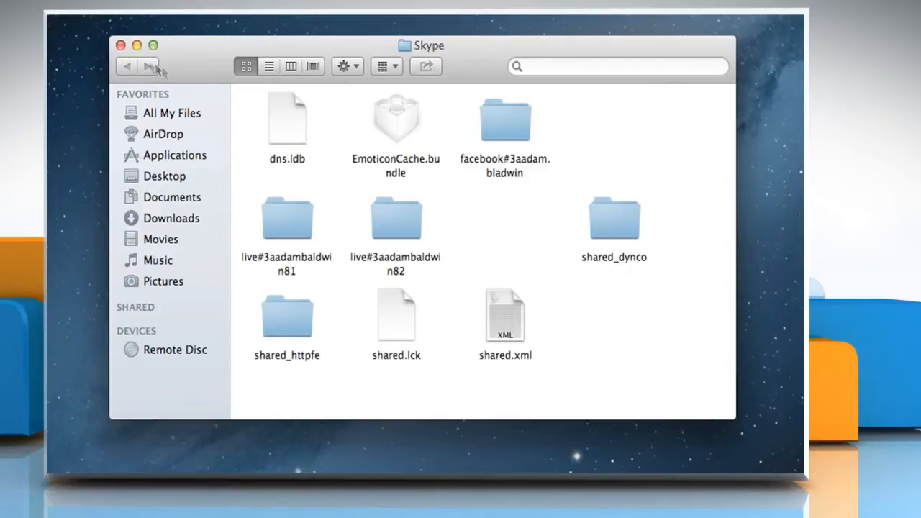
pyautogui.click(261, 24)
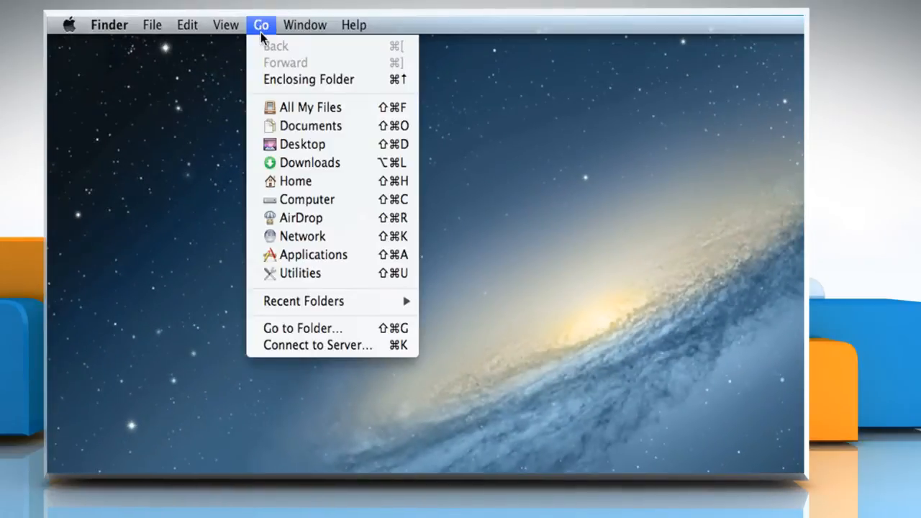
# Step: Launch Skype from the Applications folder
pyautogui.click(313, 255)
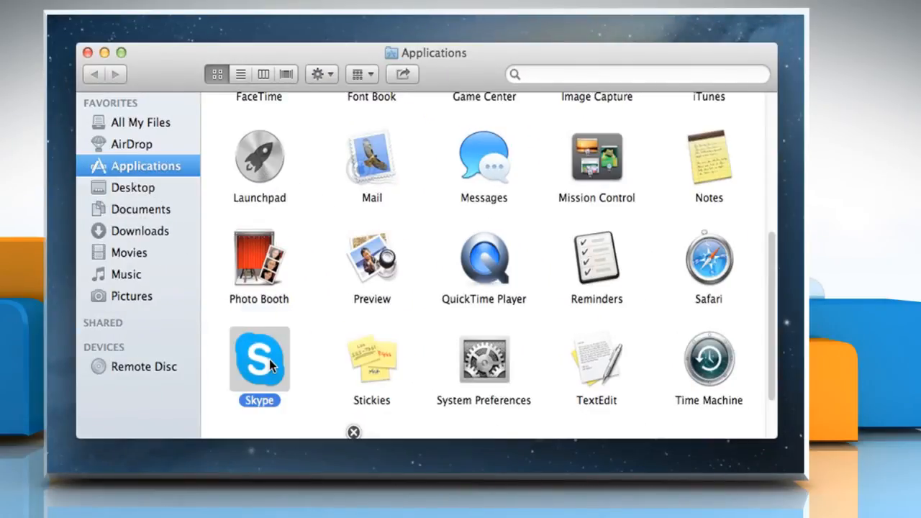
pyautogui.doubleClick(259, 360)
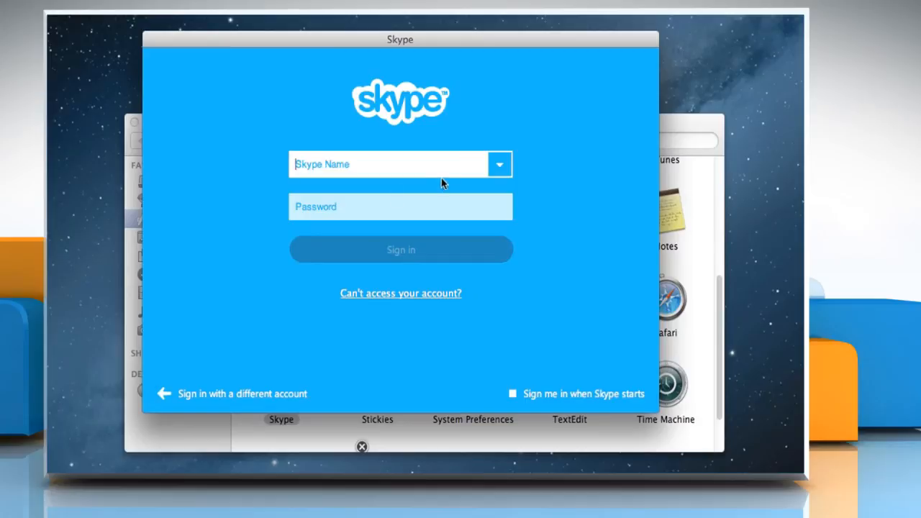